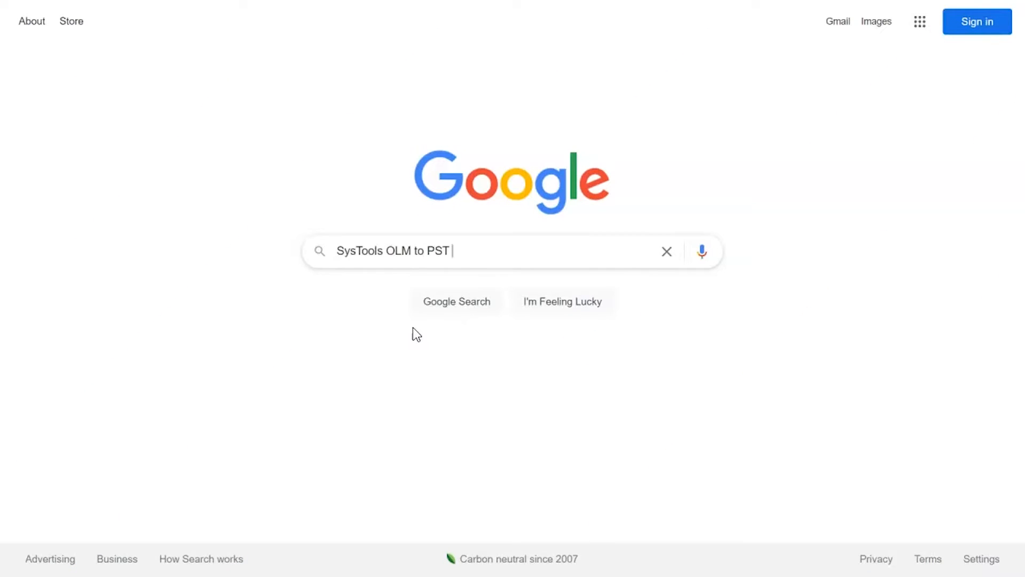
- Search Google for 'SysTools OLM to PST Converter' and bring up the results
{"action": "type", "text": "Converter"}
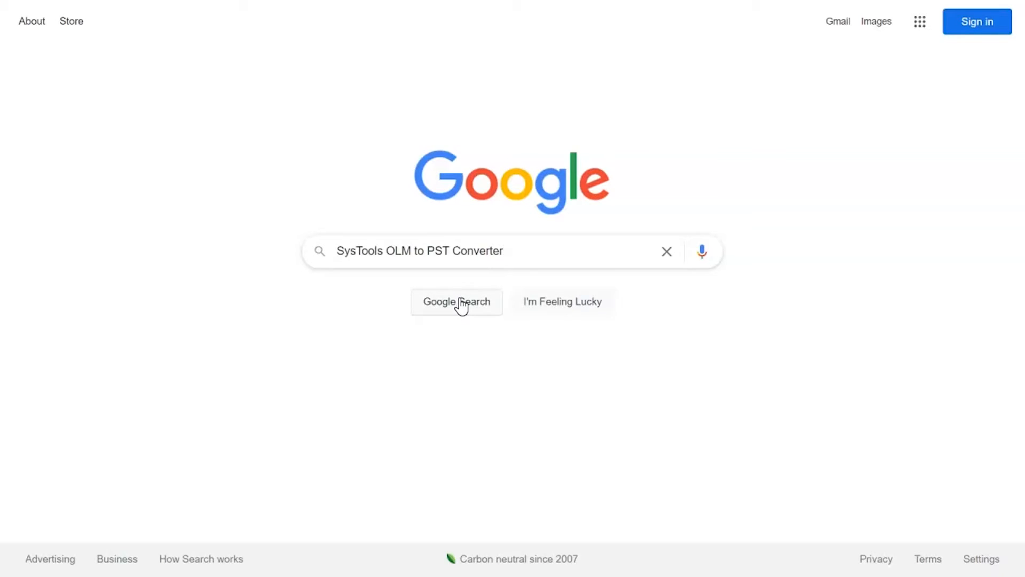
{"action": "left_click", "coordinate": [456, 301]}
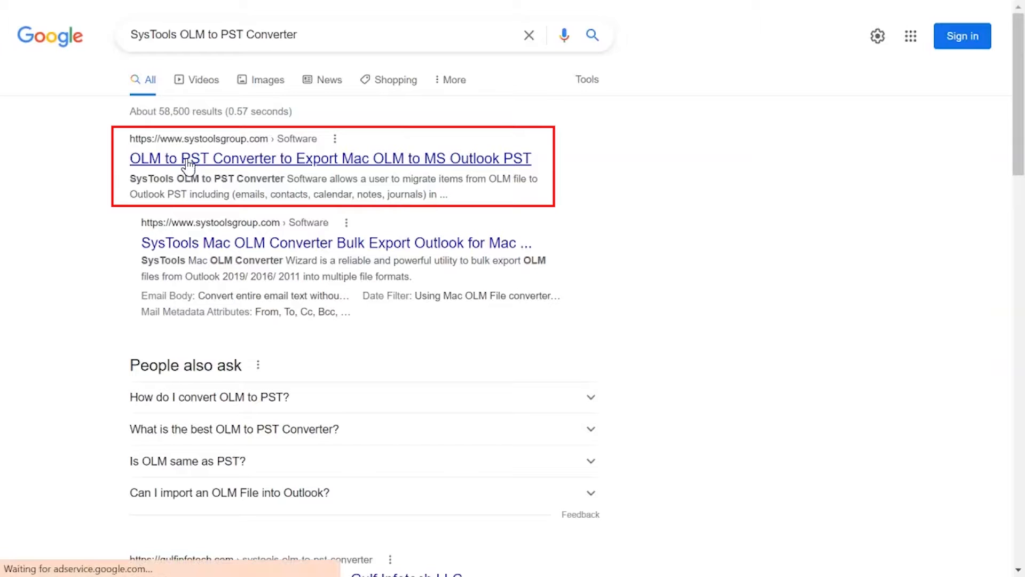
- Download Outlook Mac Exporter from the product page and run its installer, accepting the license agreement
{"action": "left_click", "coordinate": [330, 158]}
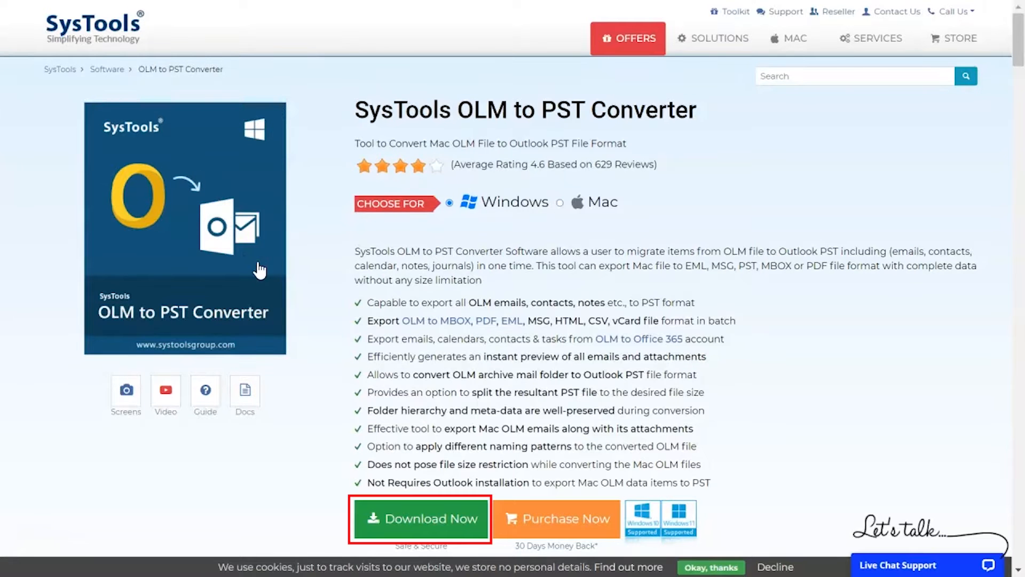
{"action": "left_click", "coordinate": [421, 518]}
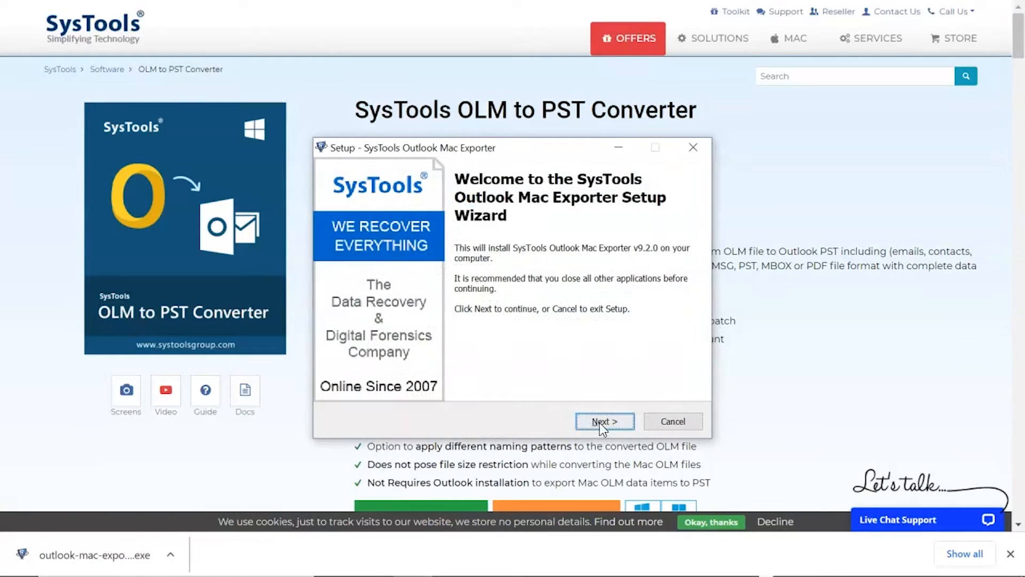
{"action": "left_click", "coordinate": [603, 421]}
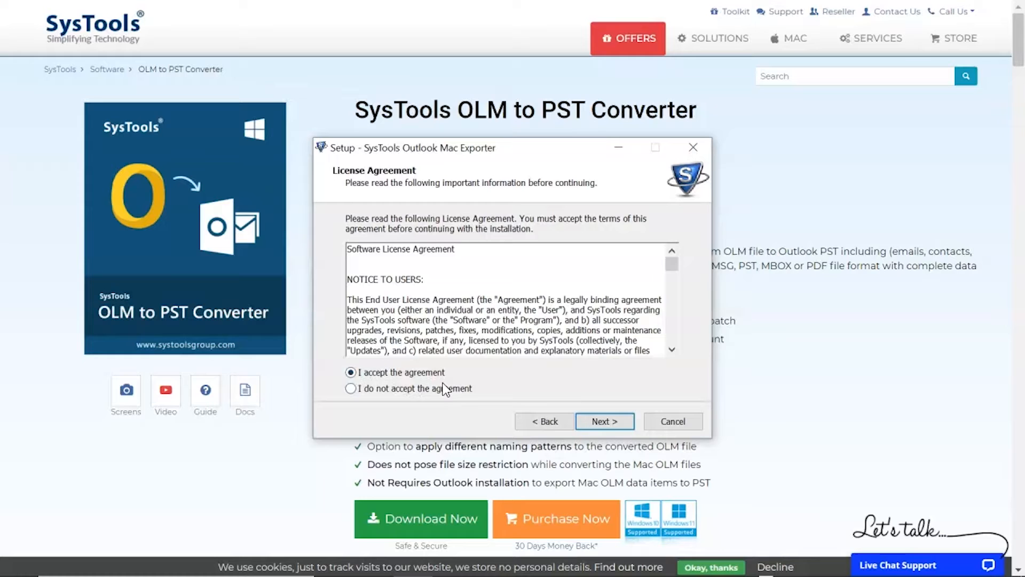
{"action": "left_click", "coordinate": [693, 147]}
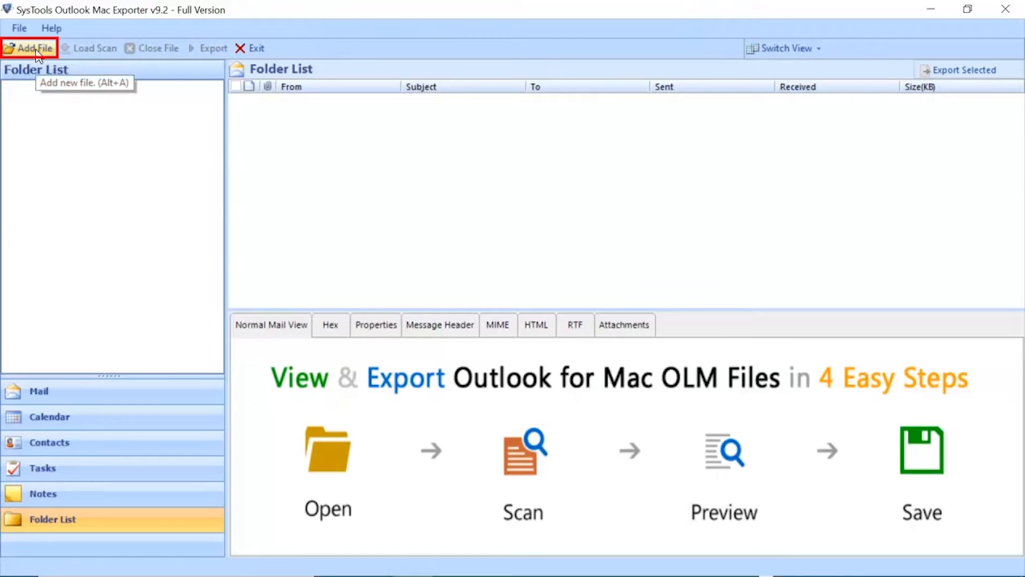
- Add 'Outlook for Mac Archive emails only.olm' from F:\OLM Files to the folder list
{"action": "left_click", "coordinate": [30, 48]}
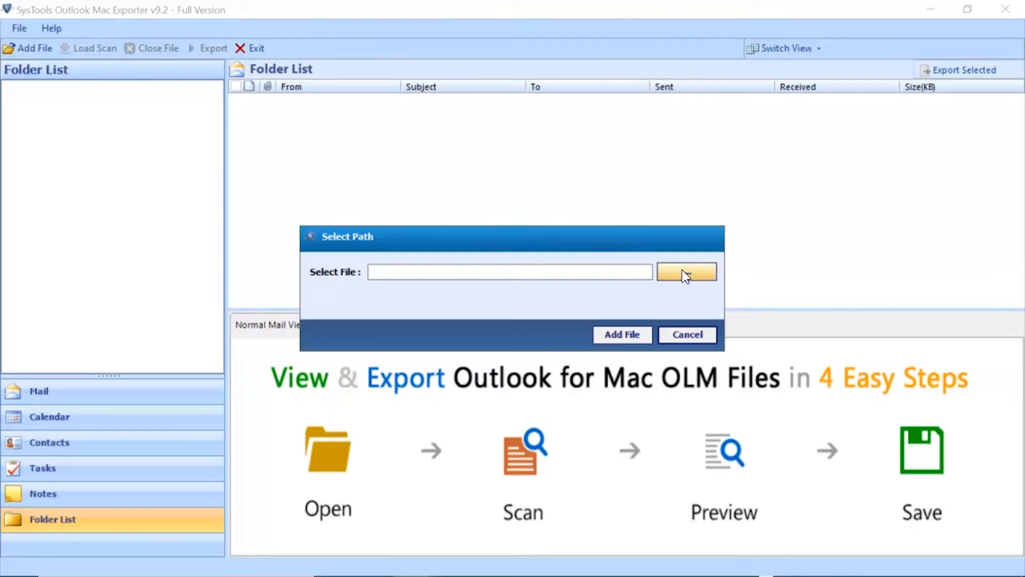
{"action": "left_click", "coordinate": [686, 271]}
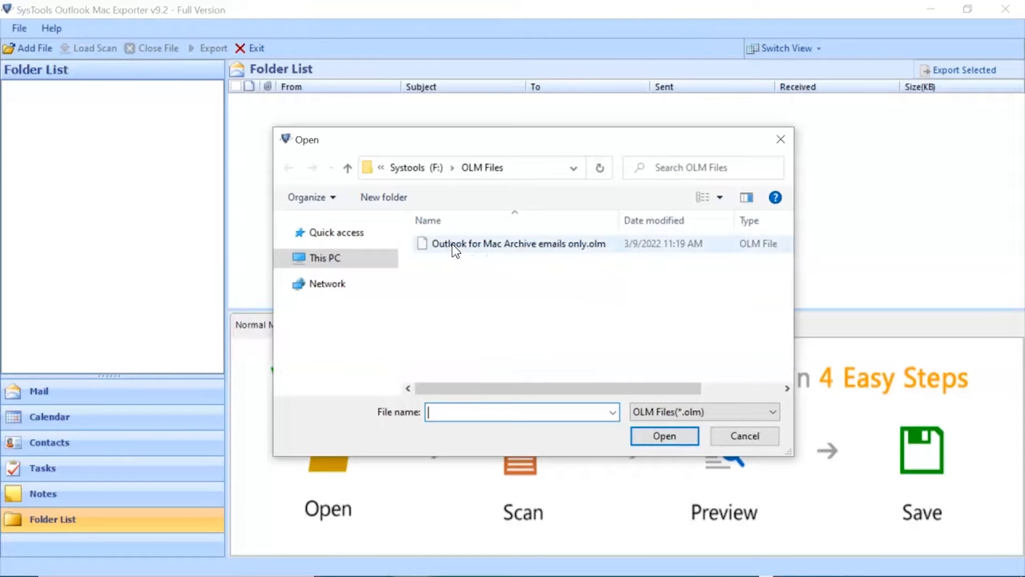
{"action": "left_click", "coordinate": [519, 244]}
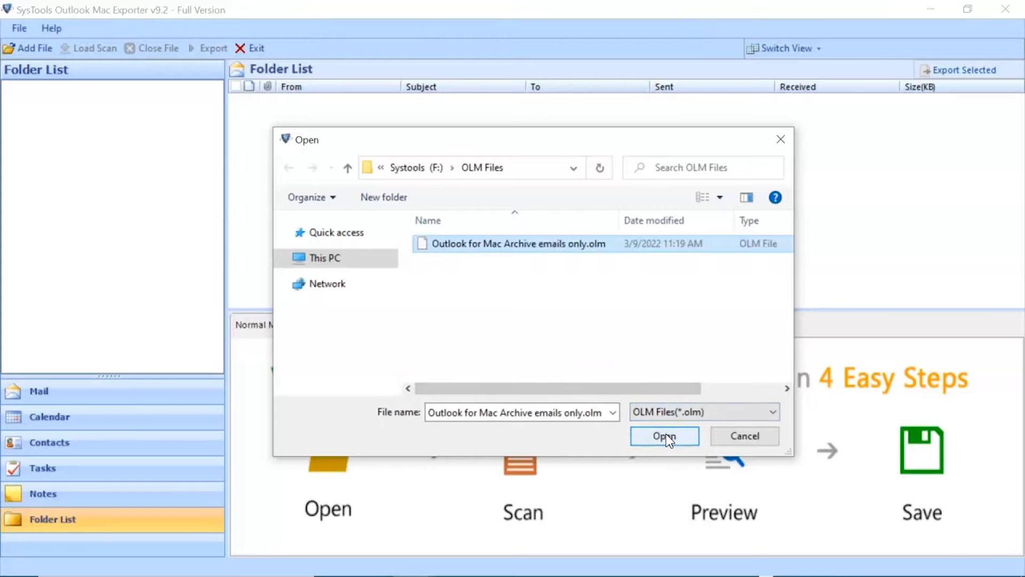
{"action": "left_click", "coordinate": [663, 436]}
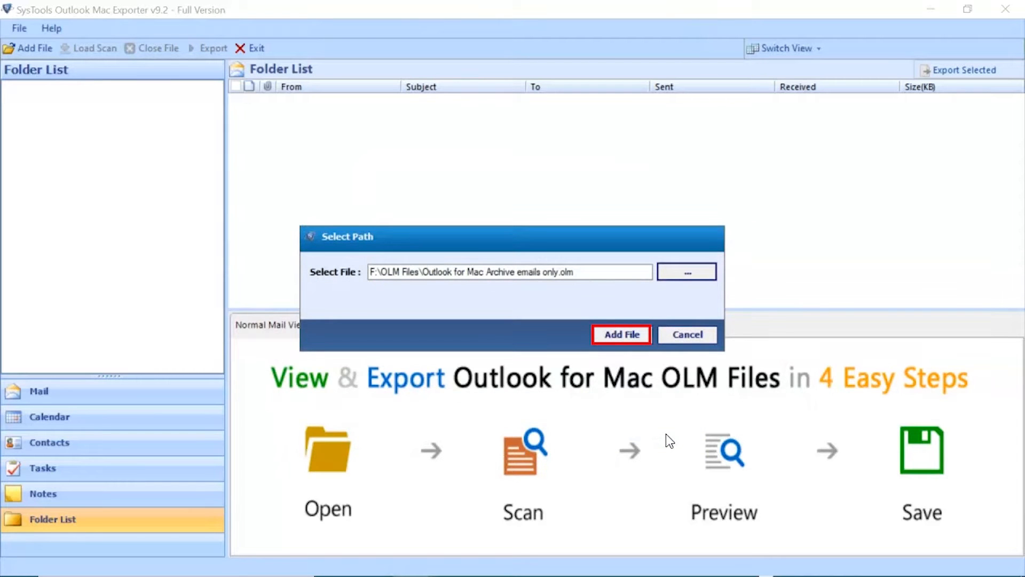
{"action": "left_click", "coordinate": [620, 334]}
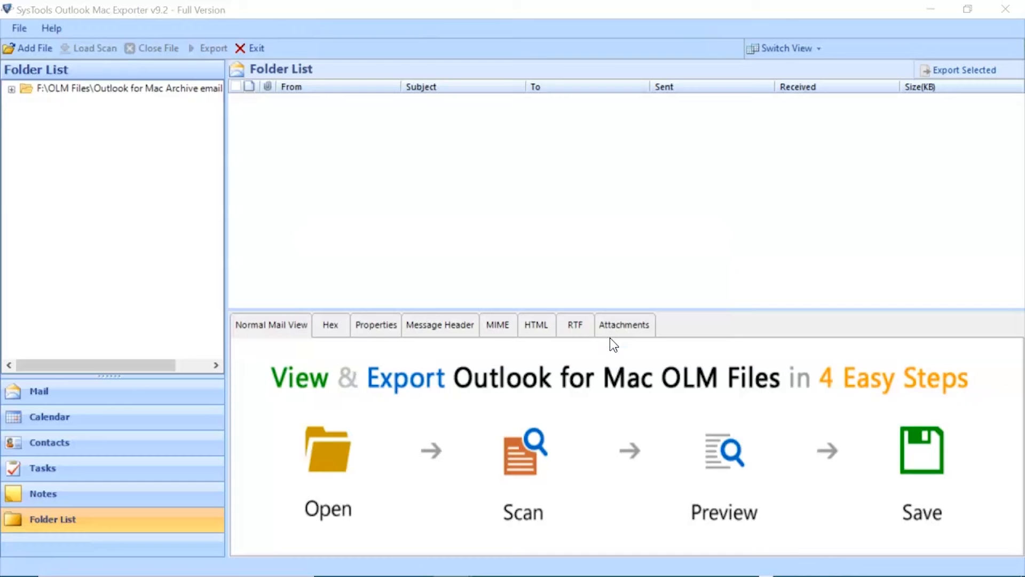
- Expand the archive tree, list the Inbox's five emails and preview the first one
{"action": "left_click", "coordinate": [11, 89]}
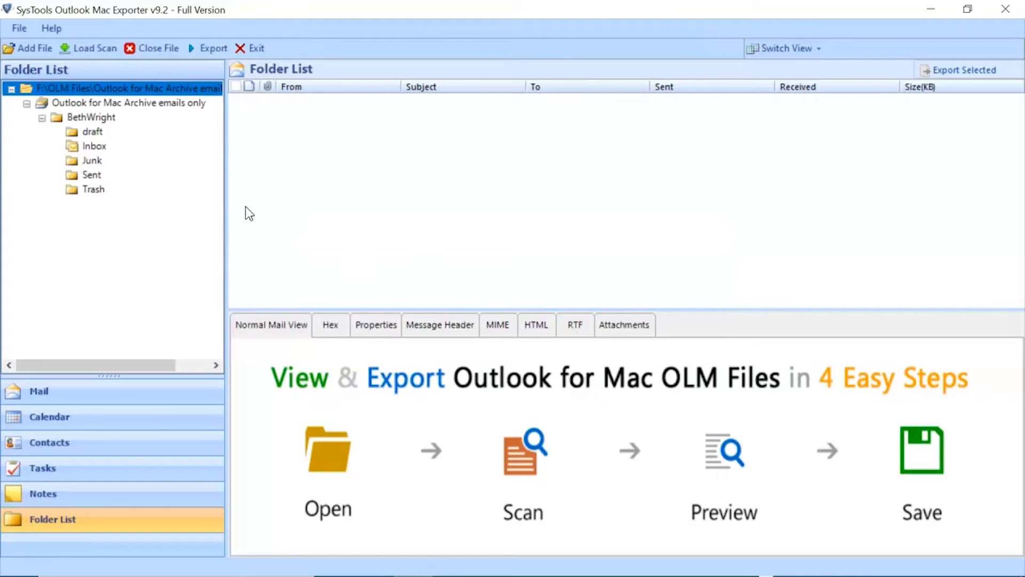
{"action": "left_click", "coordinate": [94, 146]}
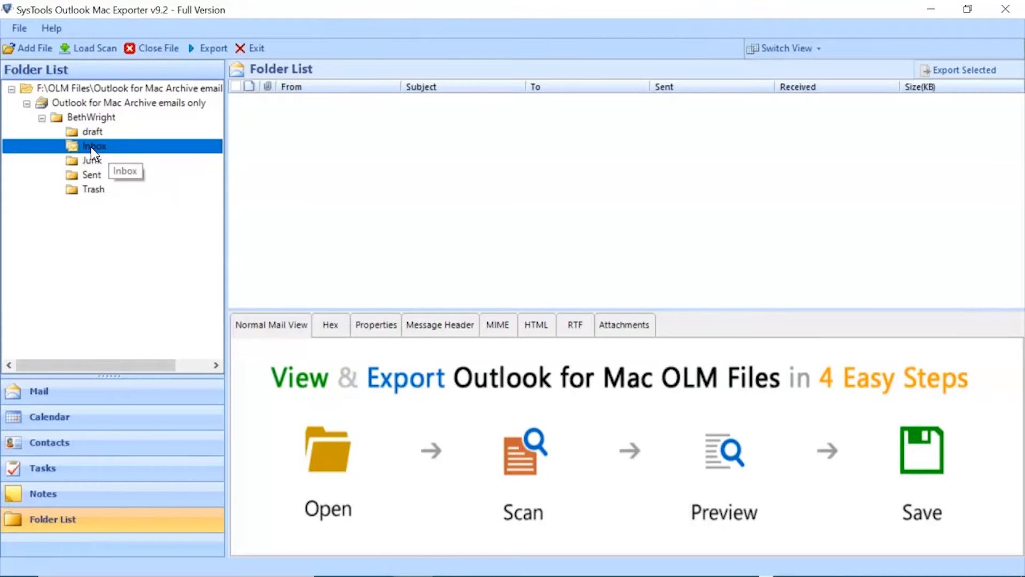
{"action": "left_click", "coordinate": [94, 146]}
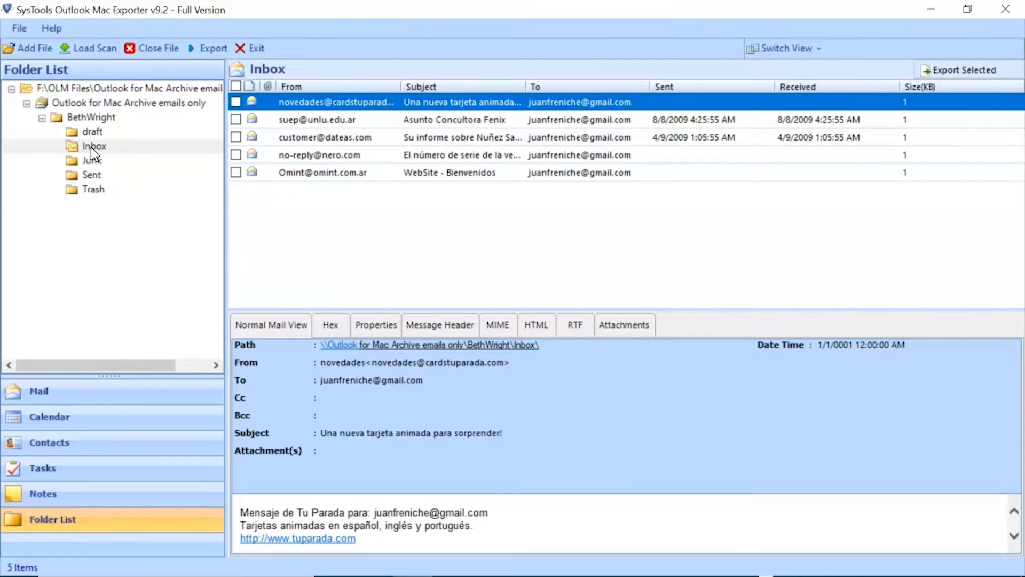
{"action": "left_click", "coordinate": [271, 325]}
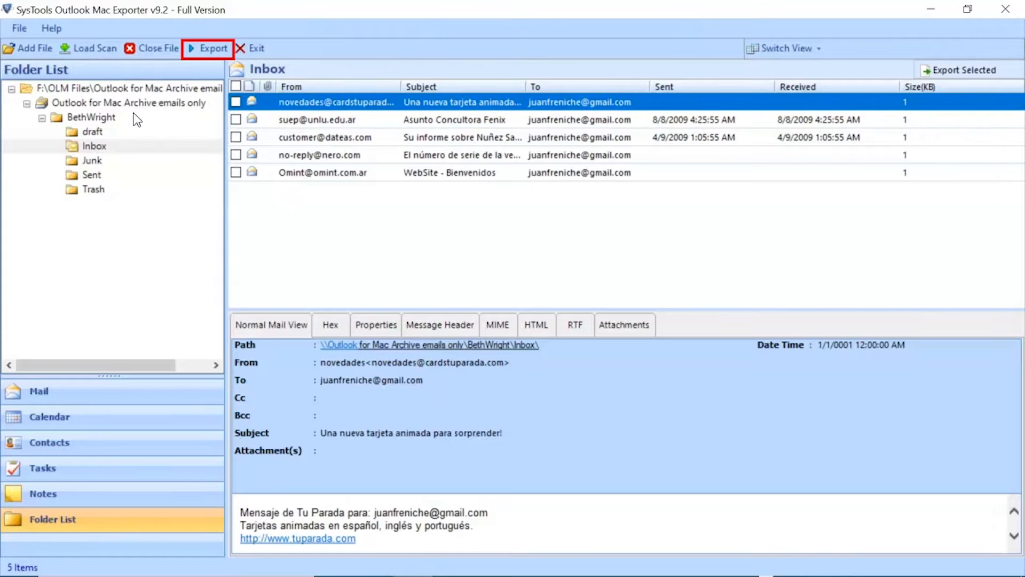
{"action": "mouse_move", "coordinate": [212, 48]}
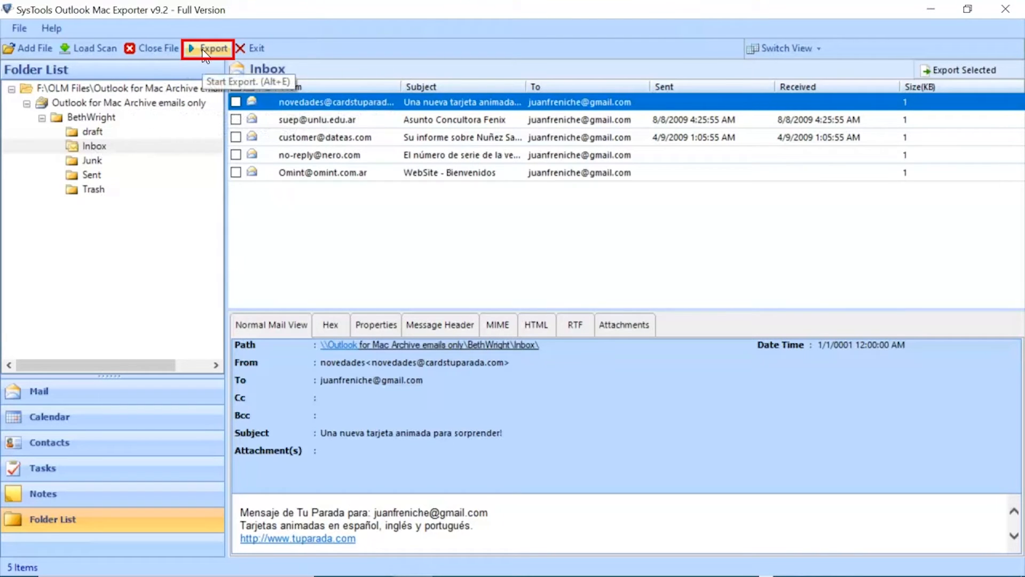
- Begin an export with all archive folders checked and PST as the export type
{"action": "left_click", "coordinate": [213, 48]}
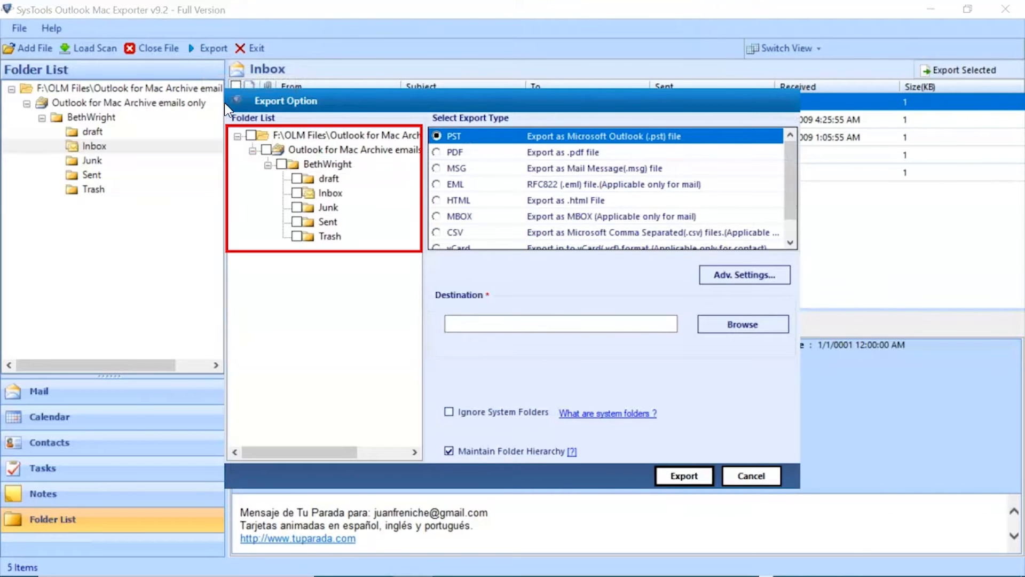
{"action": "left_click", "coordinate": [252, 136]}
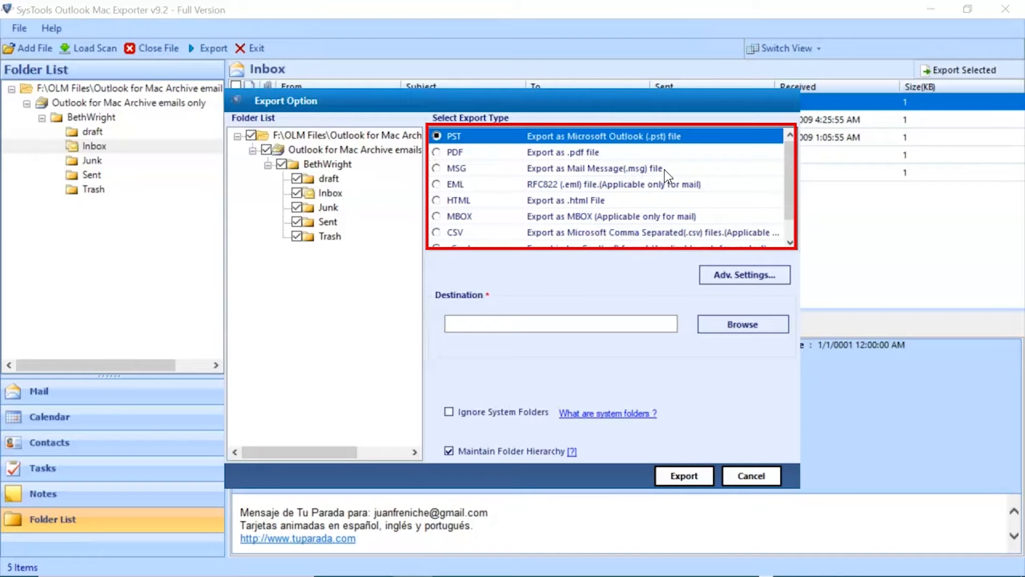
{"action": "scroll", "scroll_direction": "down", "scroll_amount": 3}
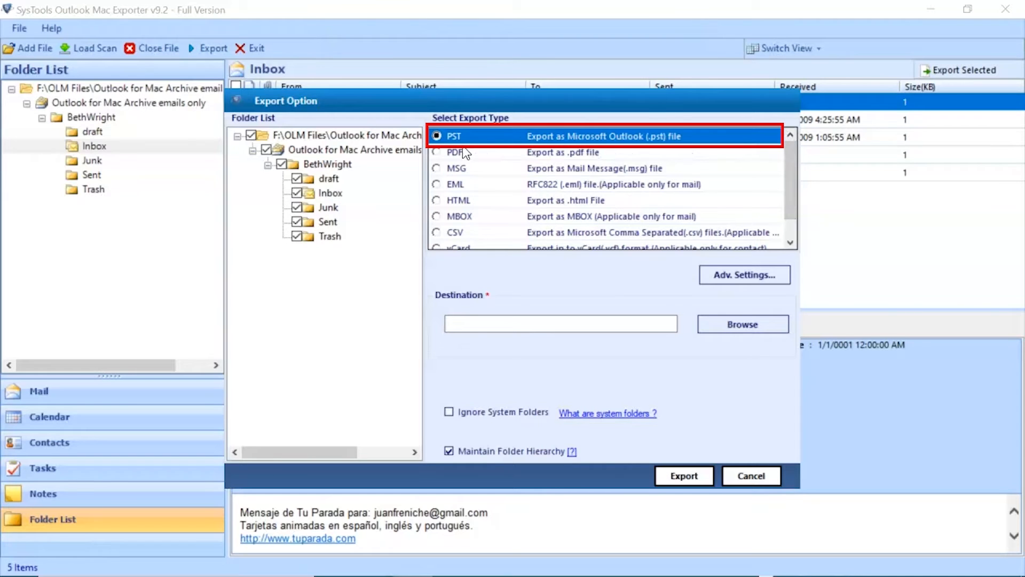
{"action": "left_click", "coordinate": [453, 136]}
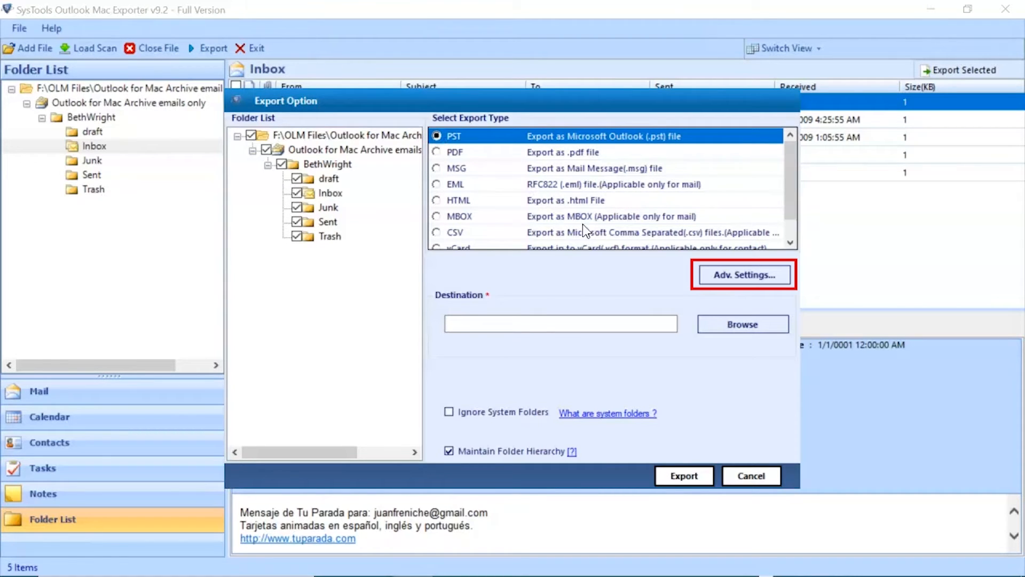
- In Adv. Settings, try PST split (GB), date and category filters, leaving all three unchecked
{"action": "left_click", "coordinate": [743, 275]}
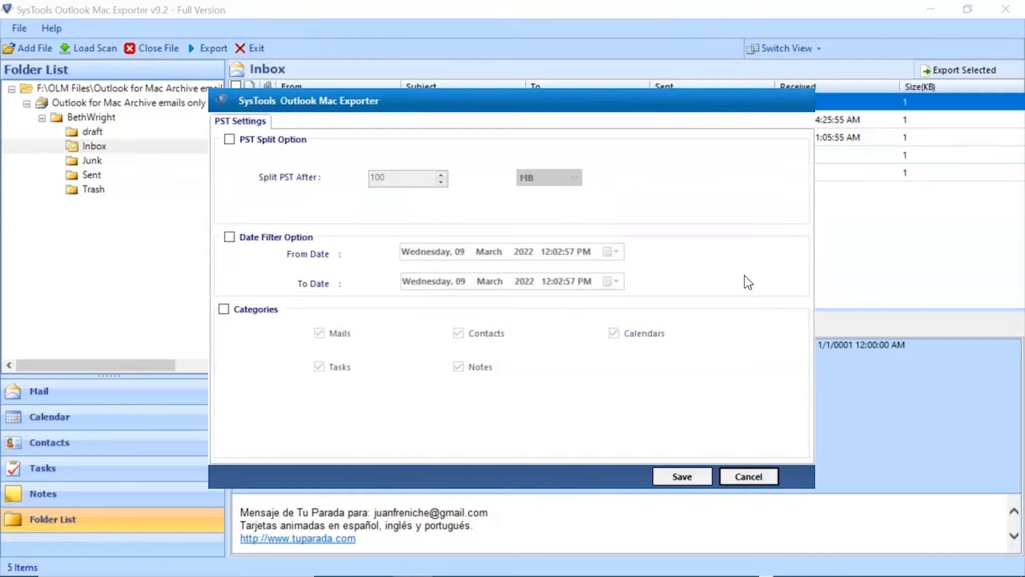
{"action": "left_click", "coordinate": [229, 139]}
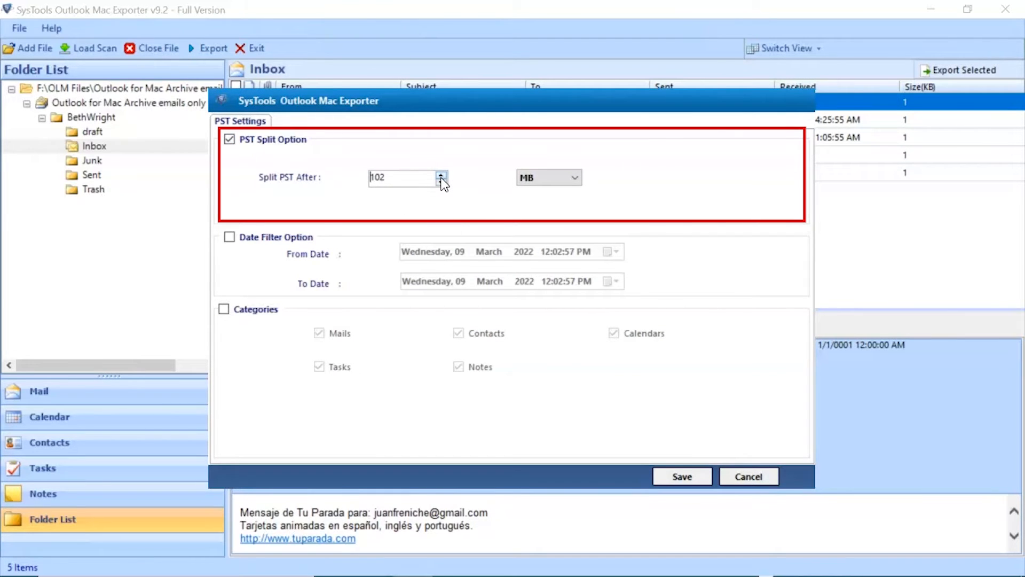
{"action": "left_click", "coordinate": [574, 177]}
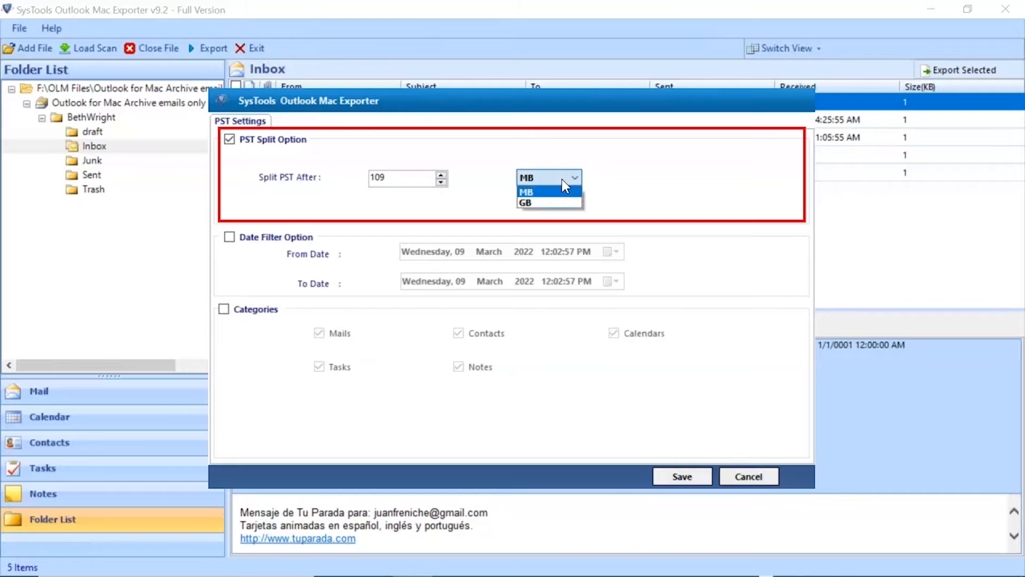
{"action": "left_click", "coordinate": [526, 203]}
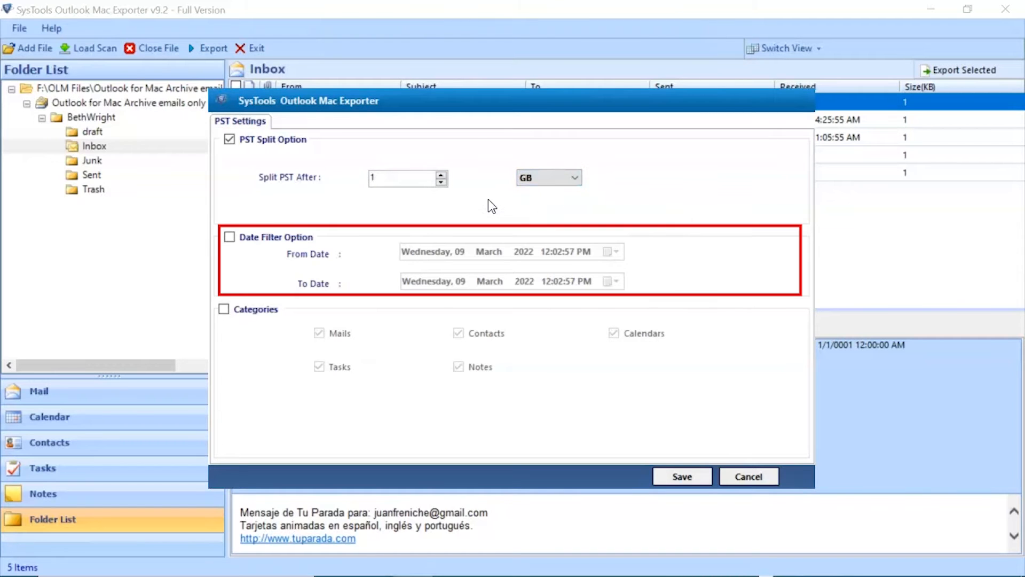
{"action": "left_click", "coordinate": [229, 237]}
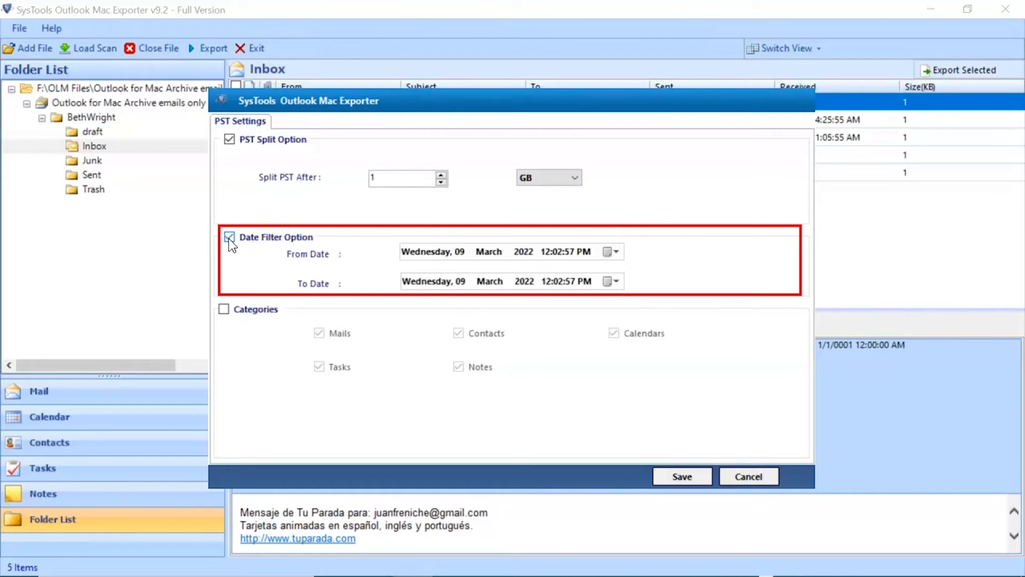
{"action": "left_click", "coordinate": [228, 237]}
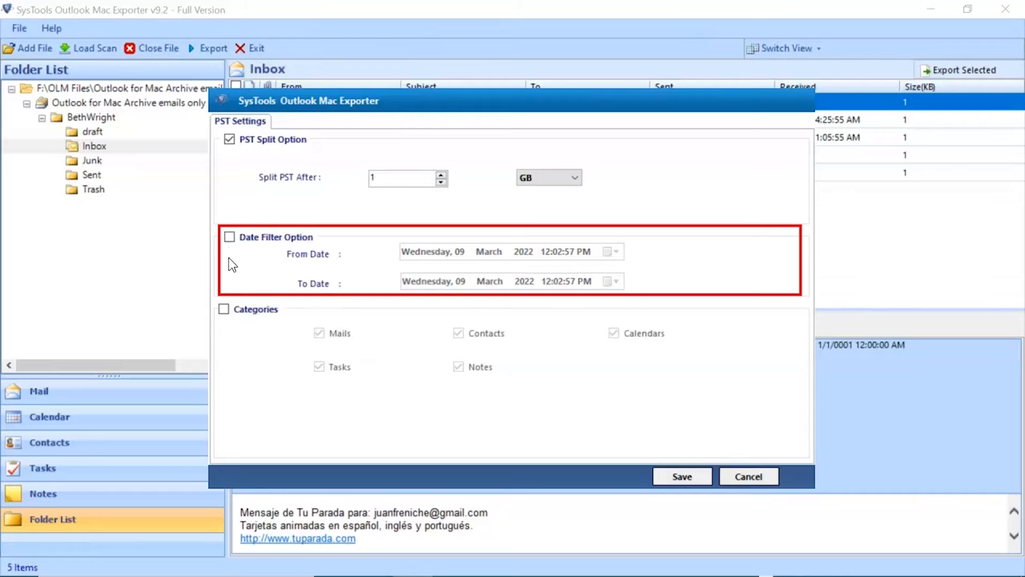
{"action": "left_click", "coordinate": [223, 308]}
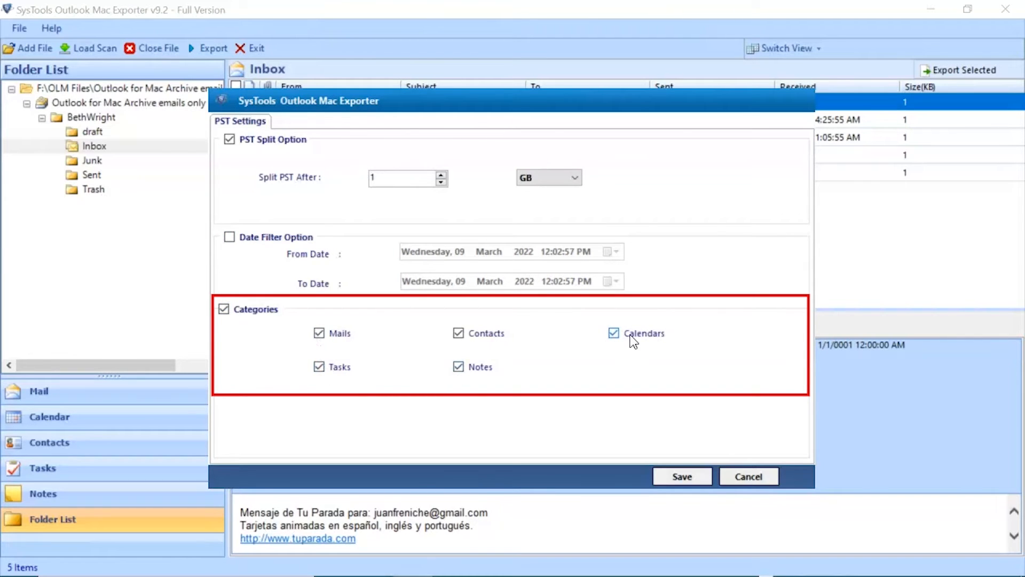
{"action": "left_click", "coordinate": [225, 309]}
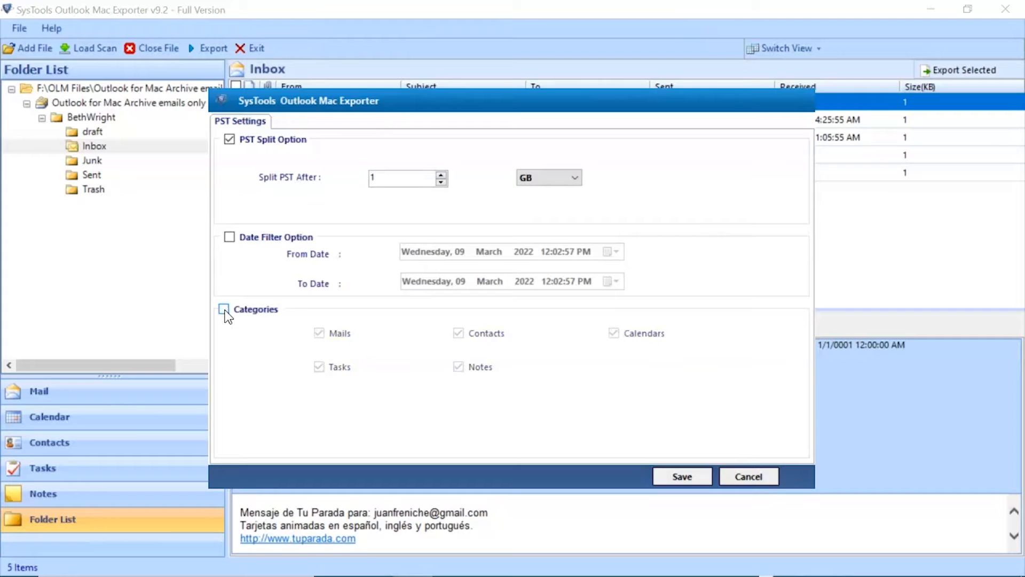
{"action": "left_click", "coordinate": [229, 139]}
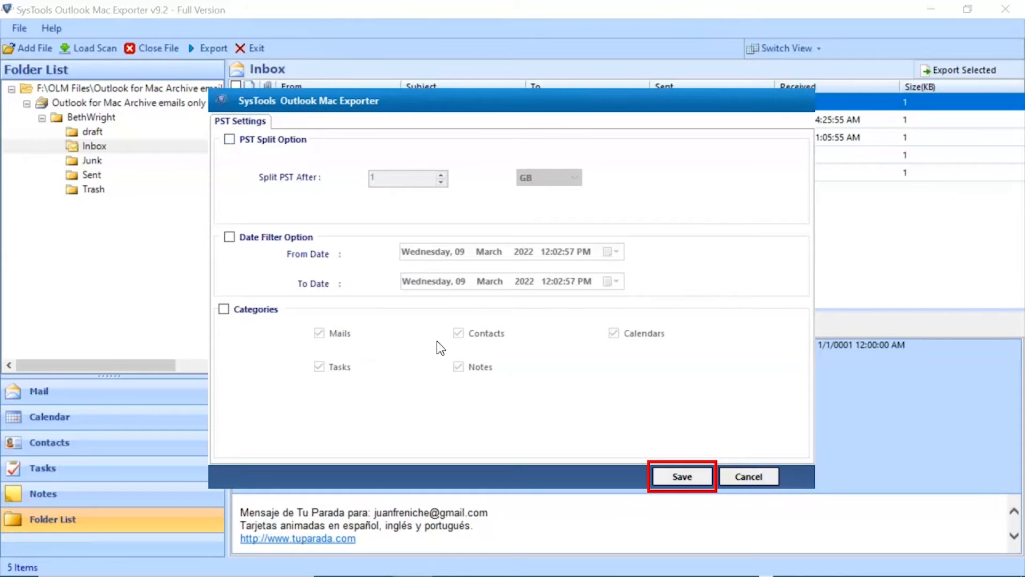
- Save the PST advanced settings and return to the export options
{"action": "left_click", "coordinate": [681, 476]}
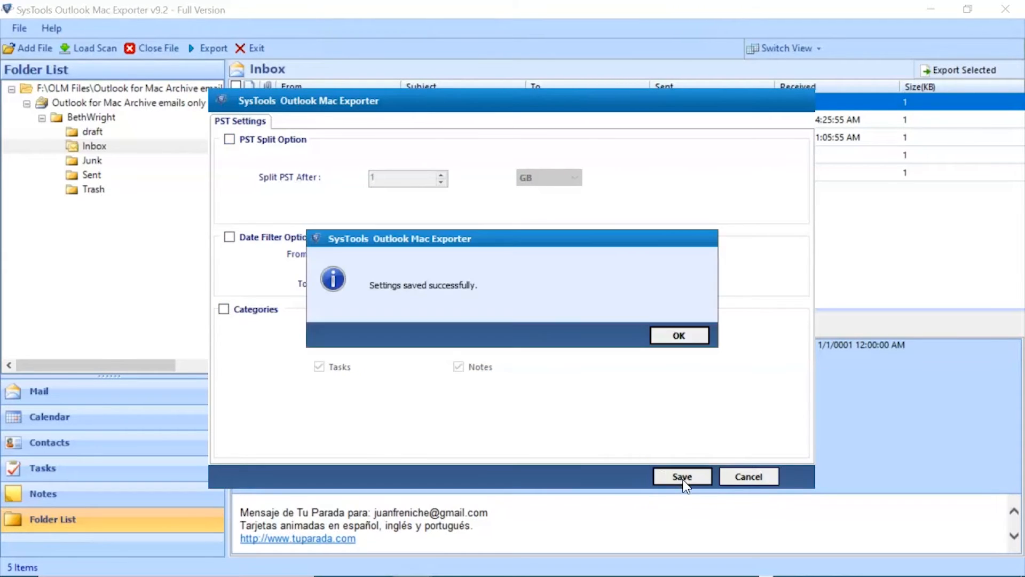
{"action": "left_click", "coordinate": [678, 335]}
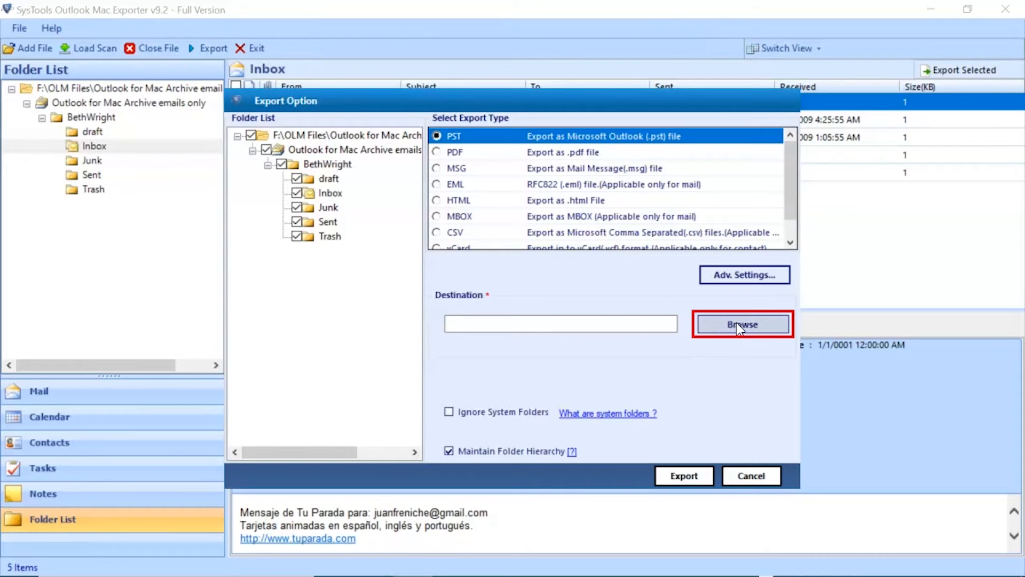
- Set the Desktop's Converted Data folder as destination and run the PST export
{"action": "left_click", "coordinate": [741, 325]}
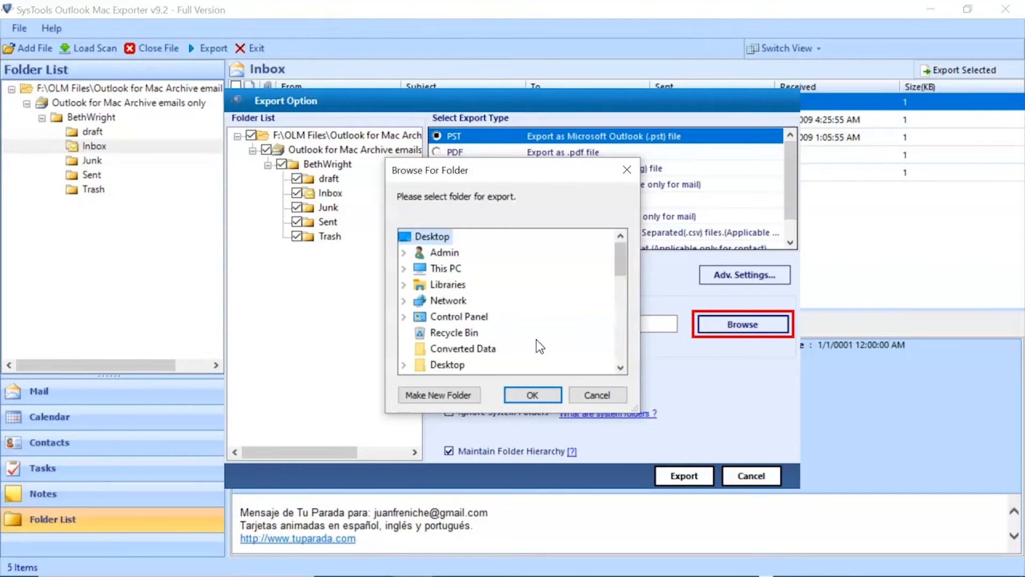
{"action": "left_click", "coordinate": [462, 348]}
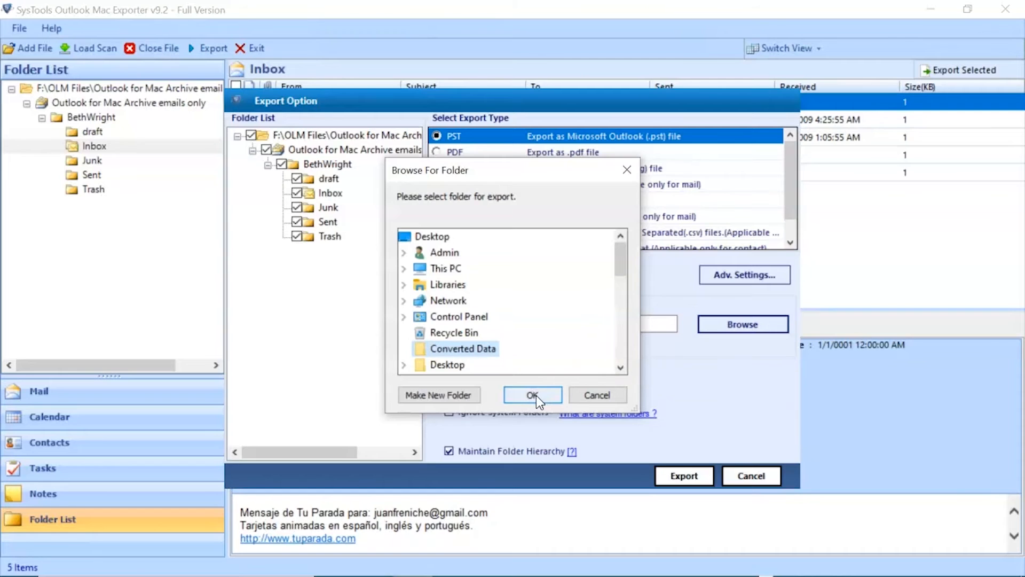
{"action": "left_click", "coordinate": [531, 395]}
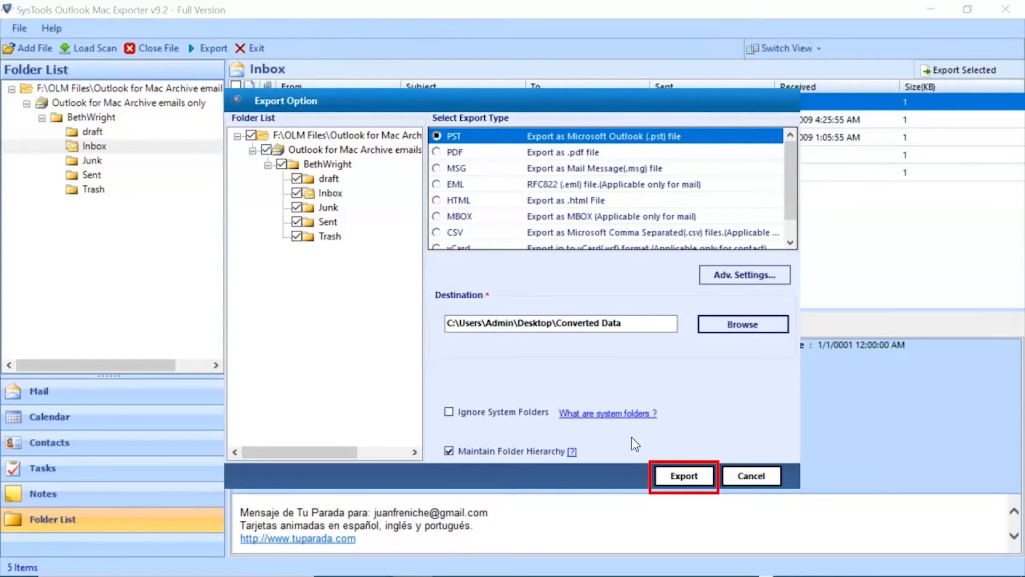
{"action": "left_click", "coordinate": [683, 475]}
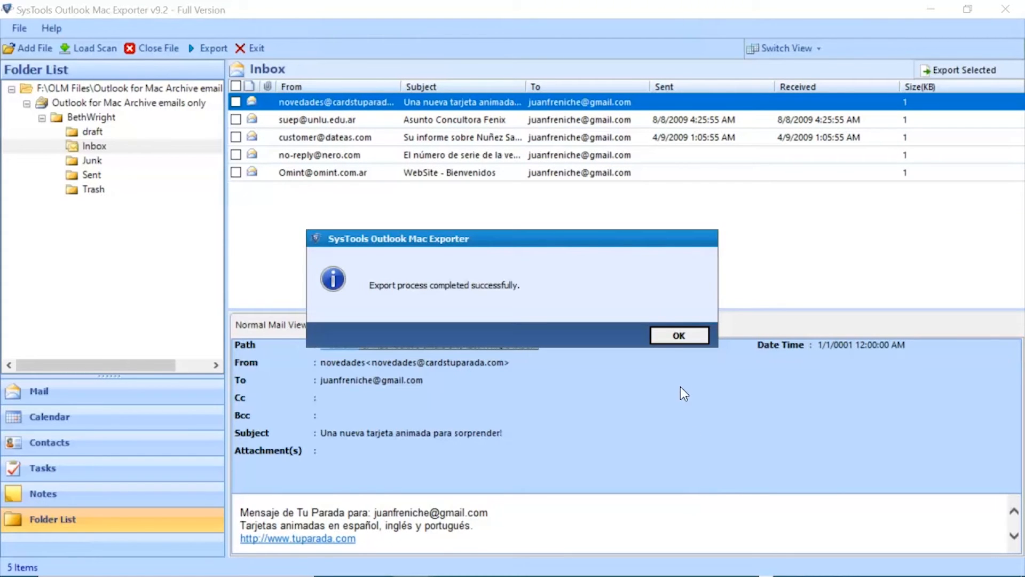
- Save the export report as Exported Report.csv and view the PST in Converted Data
{"action": "left_click", "coordinate": [679, 334]}
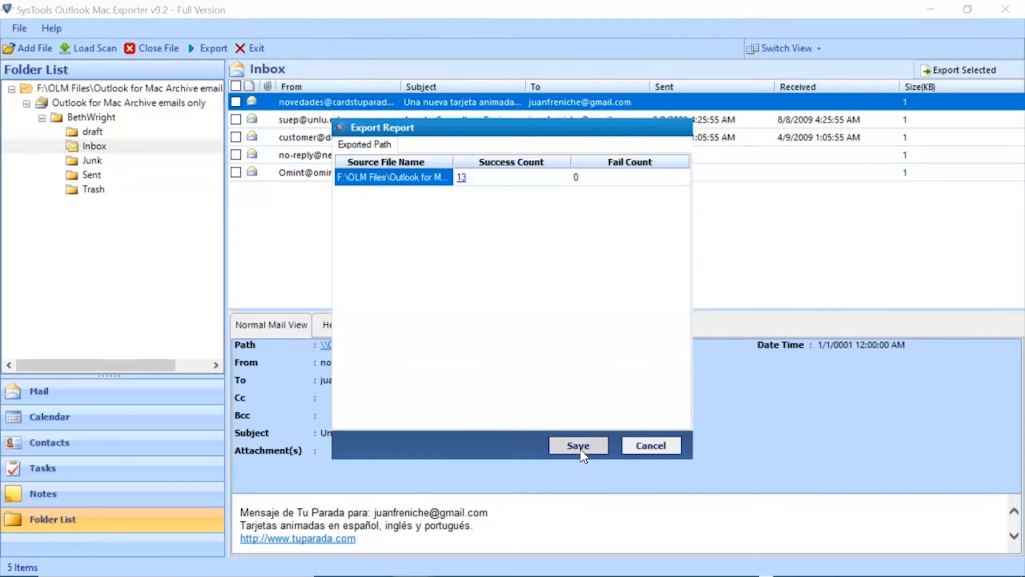
{"action": "left_click", "coordinate": [578, 445]}
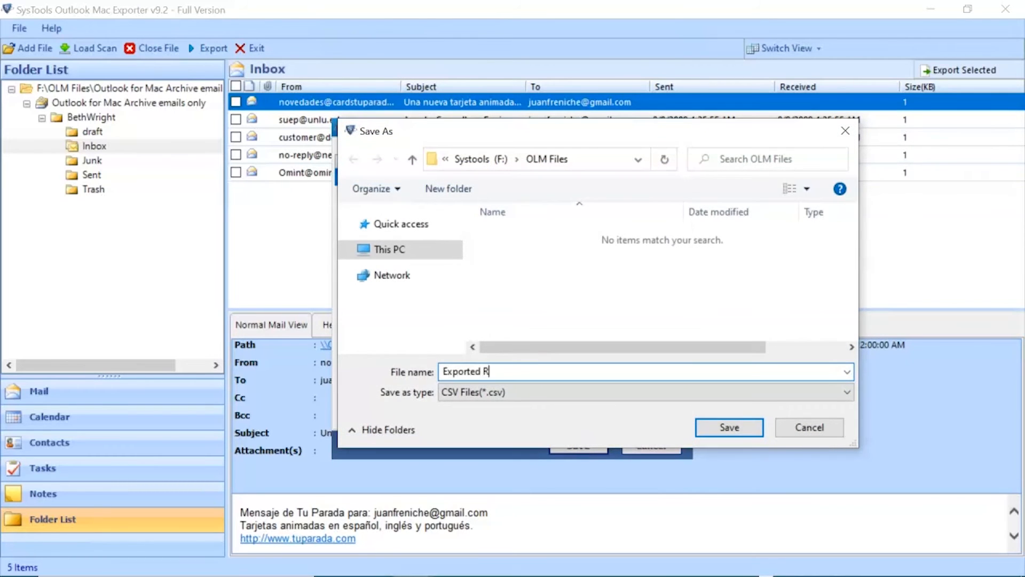
{"action": "left_click", "coordinate": [729, 427]}
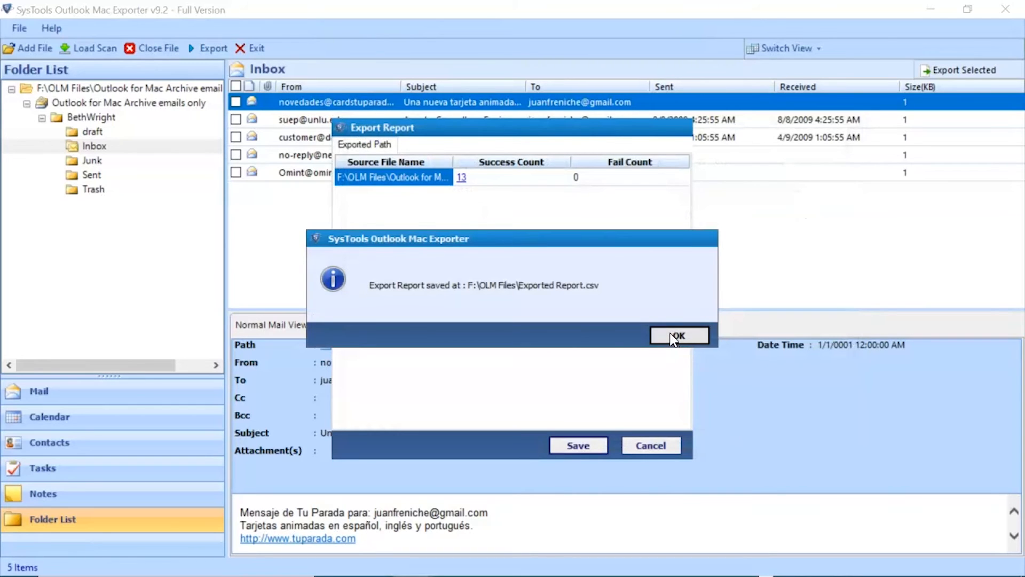
{"action": "left_click", "coordinate": [679, 337]}
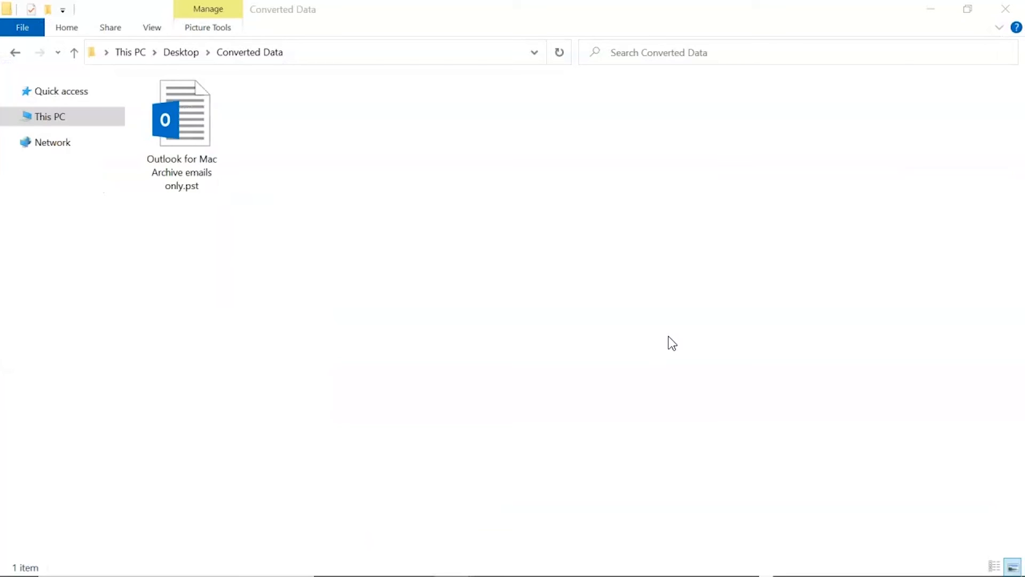
{"action": "left_click", "coordinate": [182, 115]}
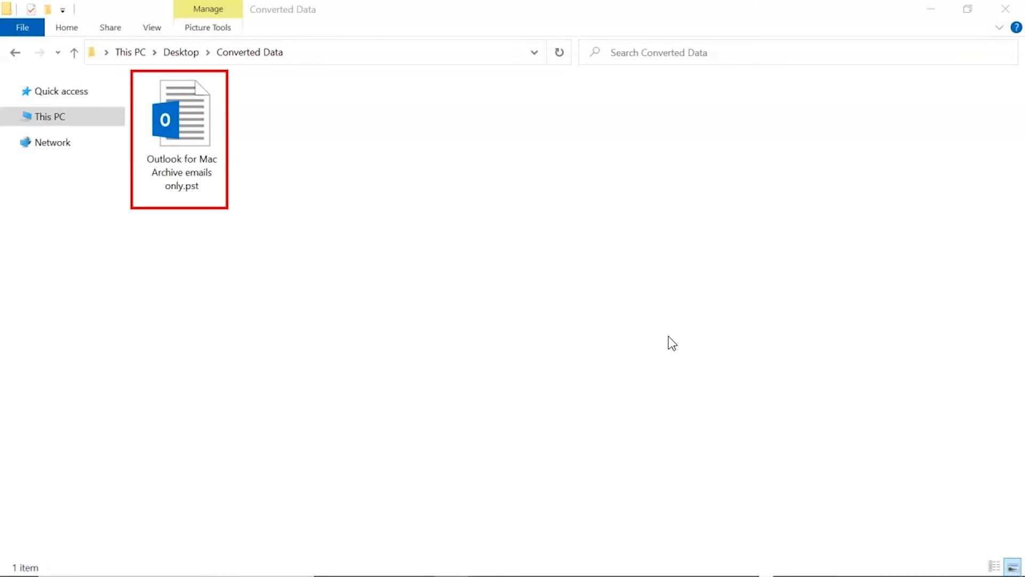